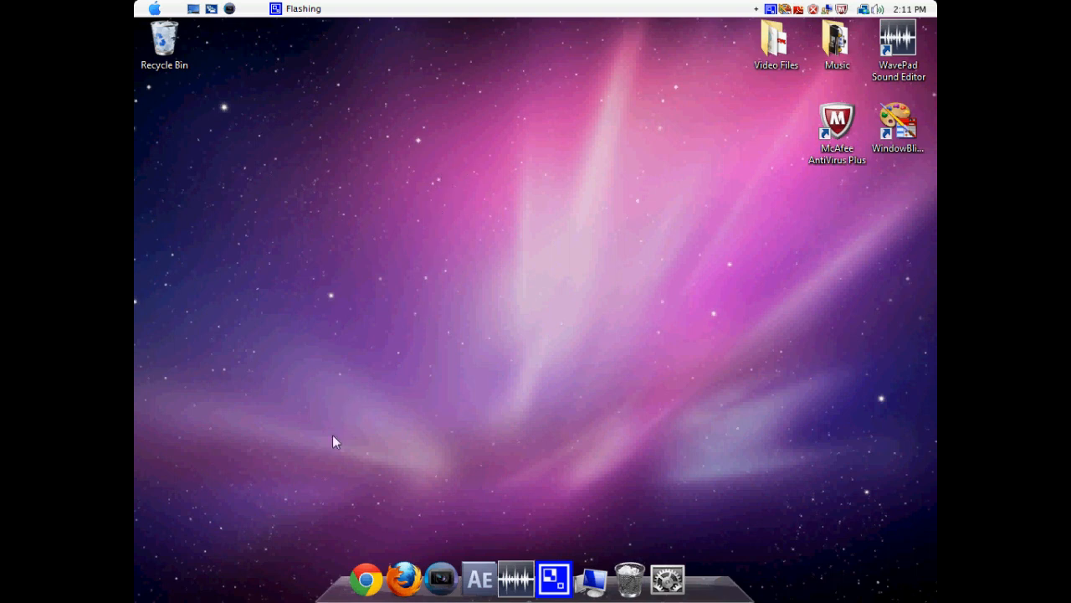
mouse_move(361, 591)
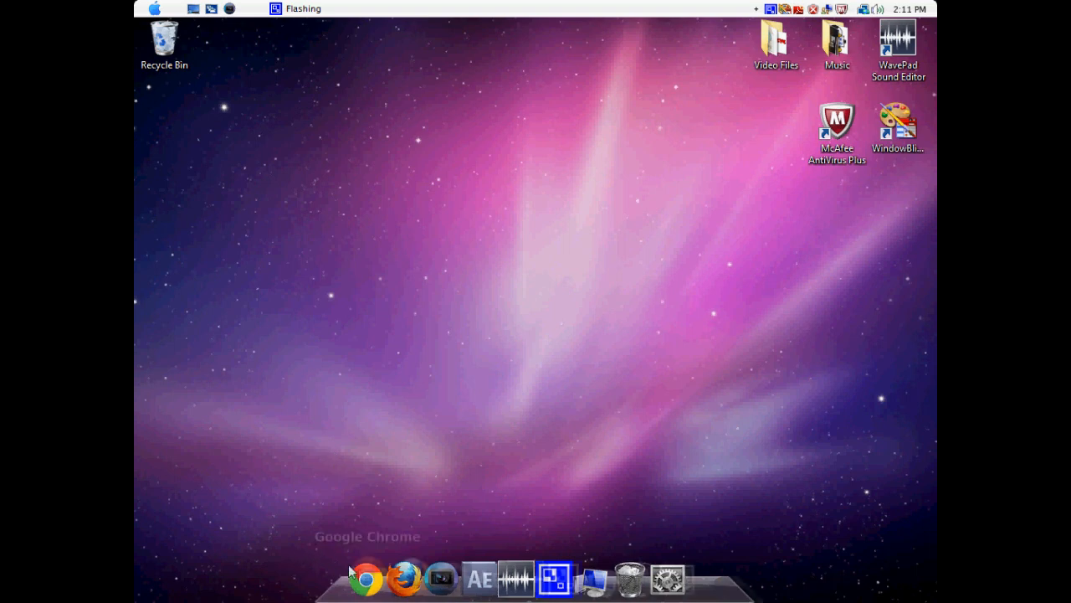
- Browse to iconfinder.com, search 'finder' and show the Apple Finder icon's details
left_click(368, 582)
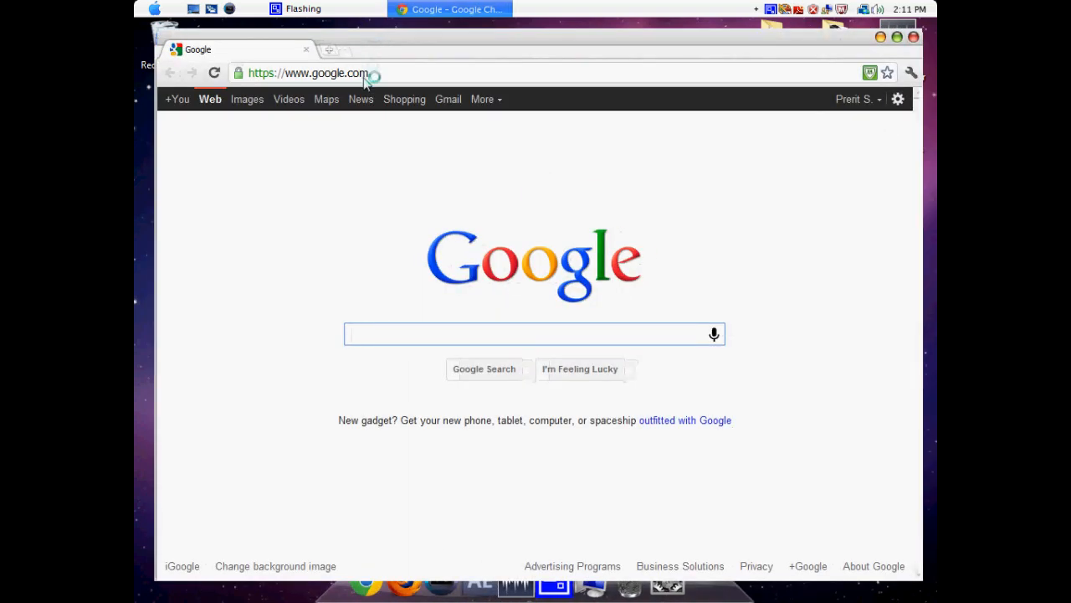
type("icn")
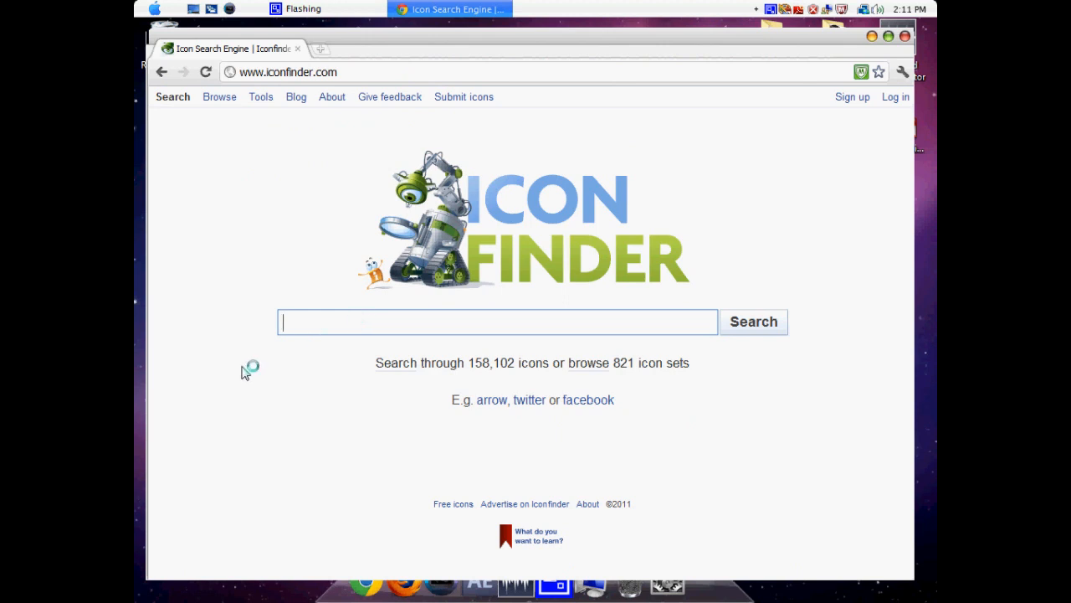
type("Find")
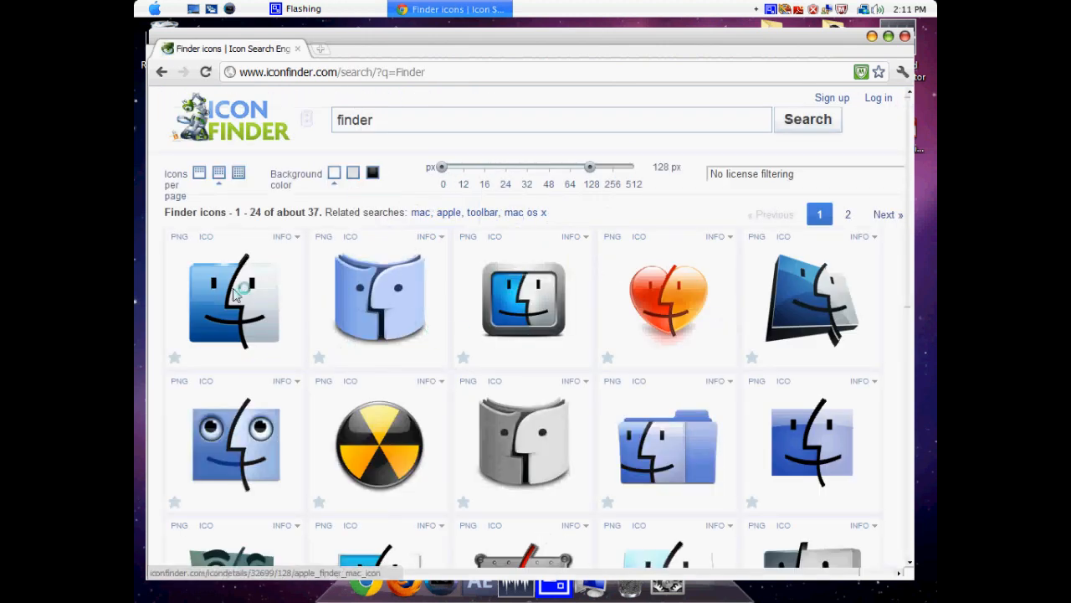
left_click(234, 301)
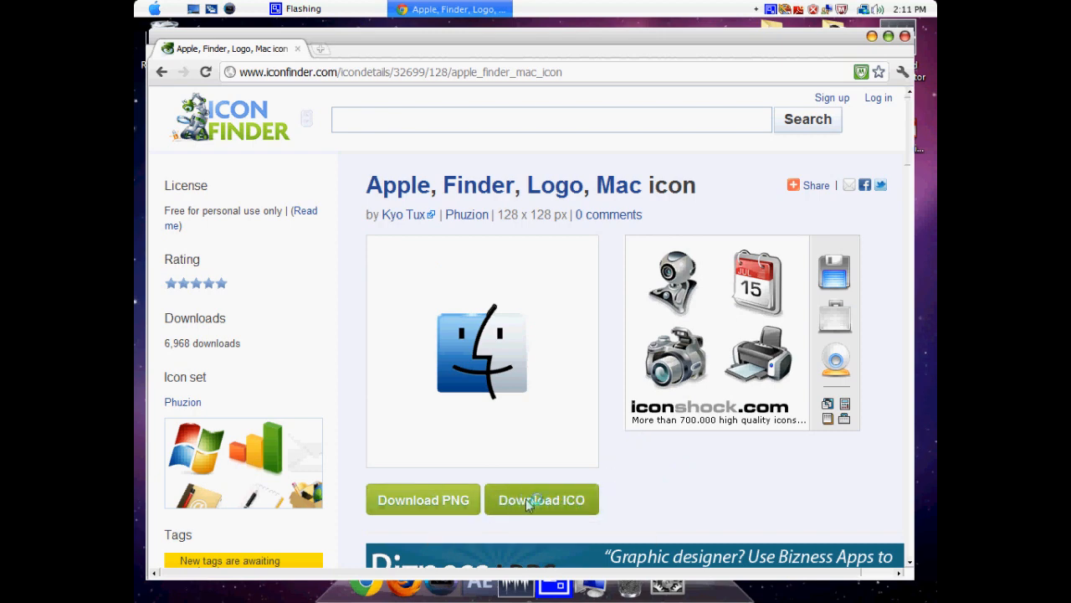
mouse_move(549, 502)
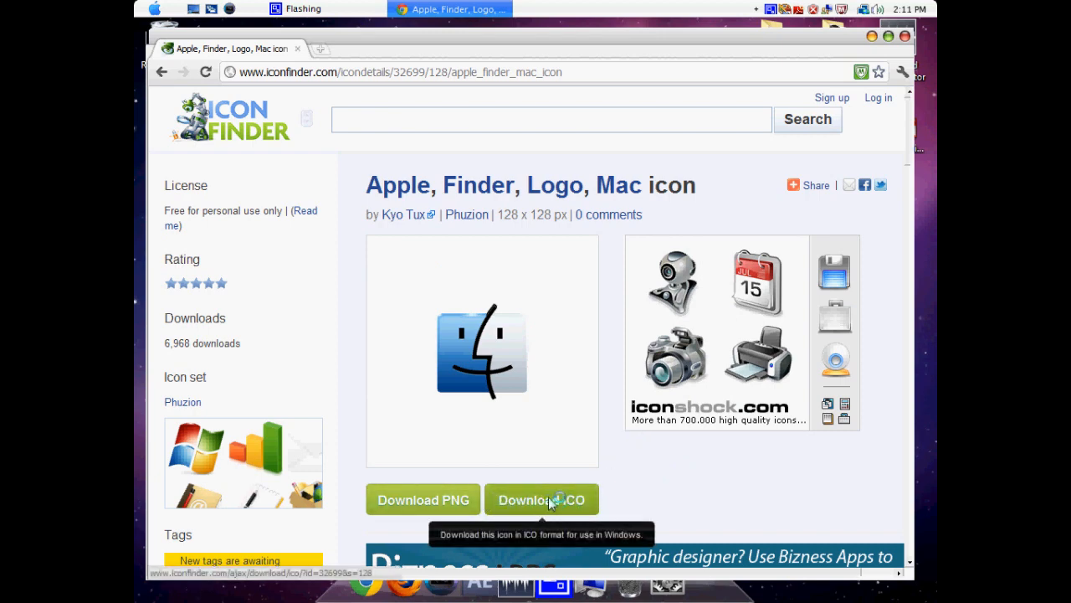
mouse_move(563, 500)
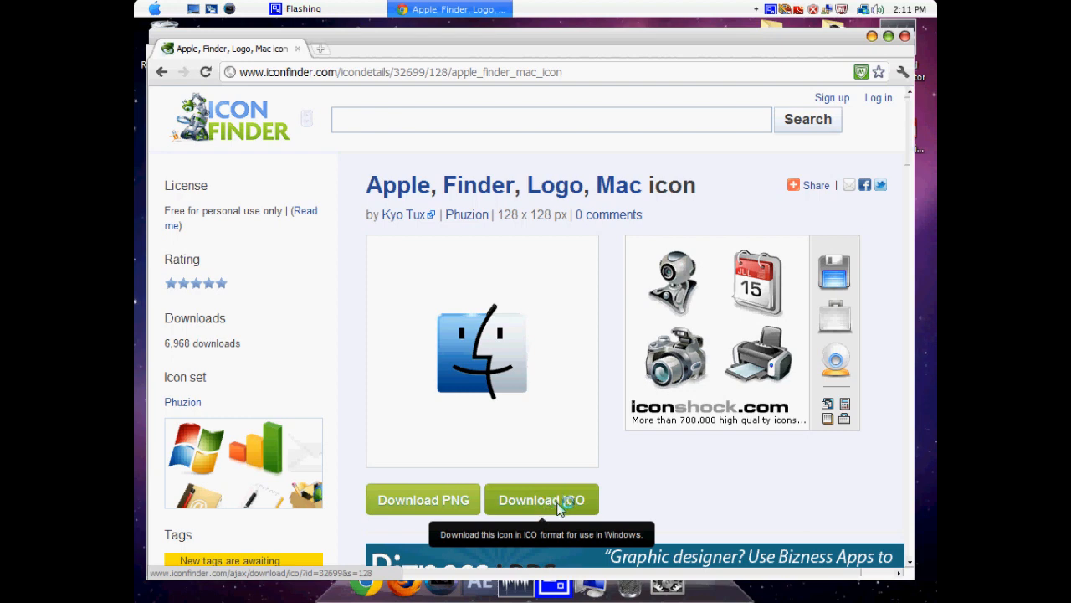
- Download the Apple Finder Mac icon in ICO format
left_click(543, 499)
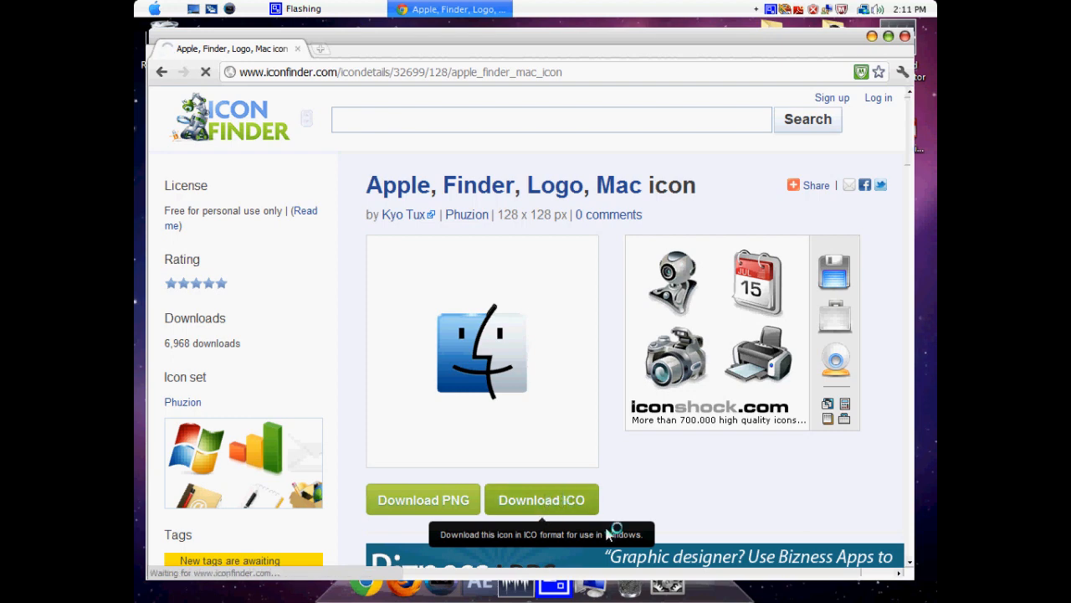
left_click(542, 498)
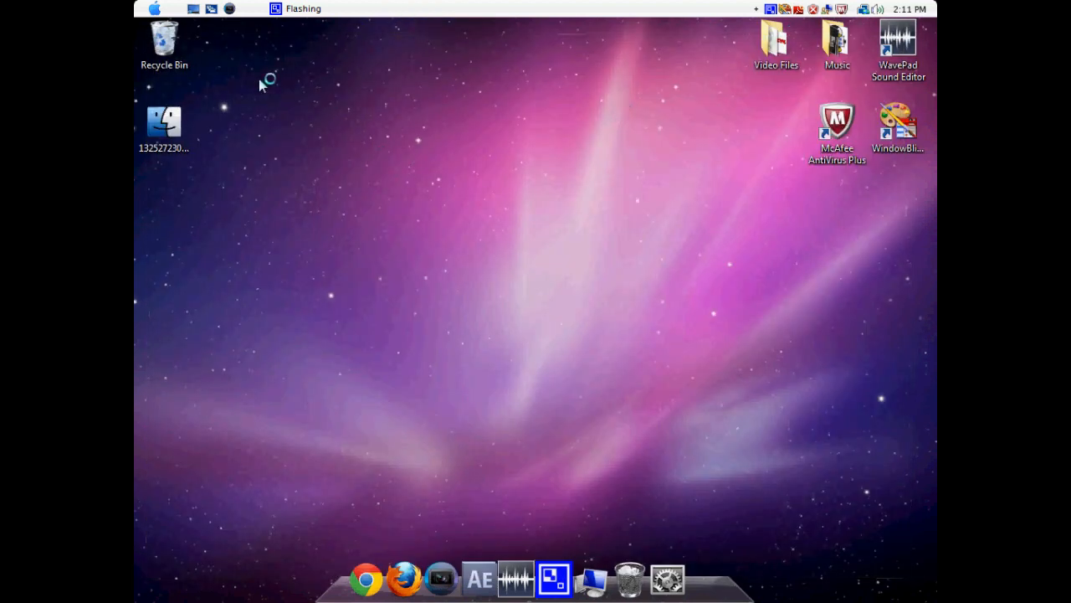
mouse_move(325, 178)
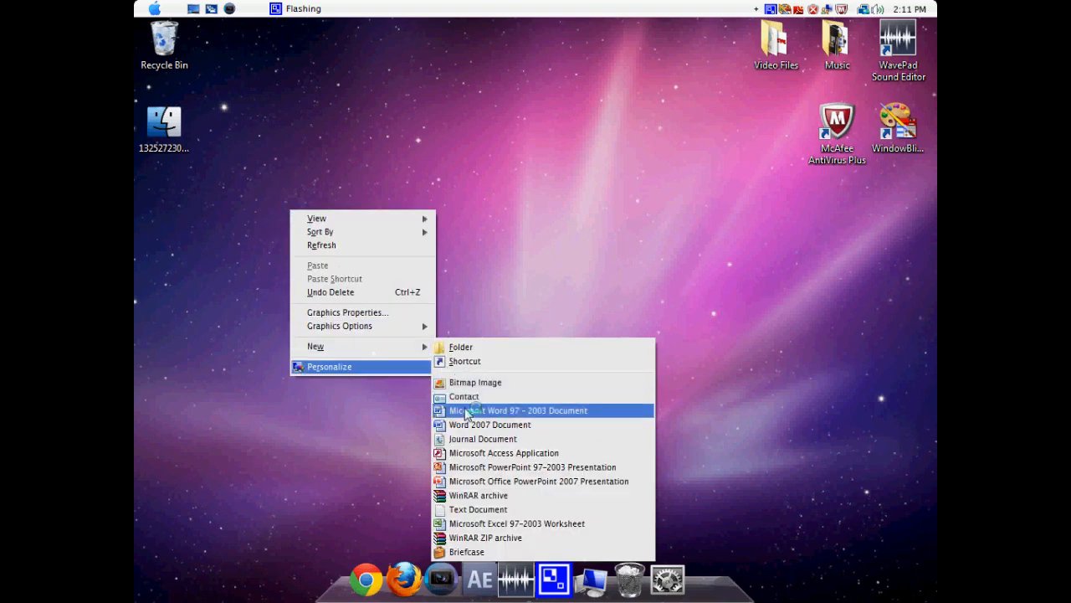
- Create a new blank text document on the desktop and start saving it under a new name
left_click(483, 509)
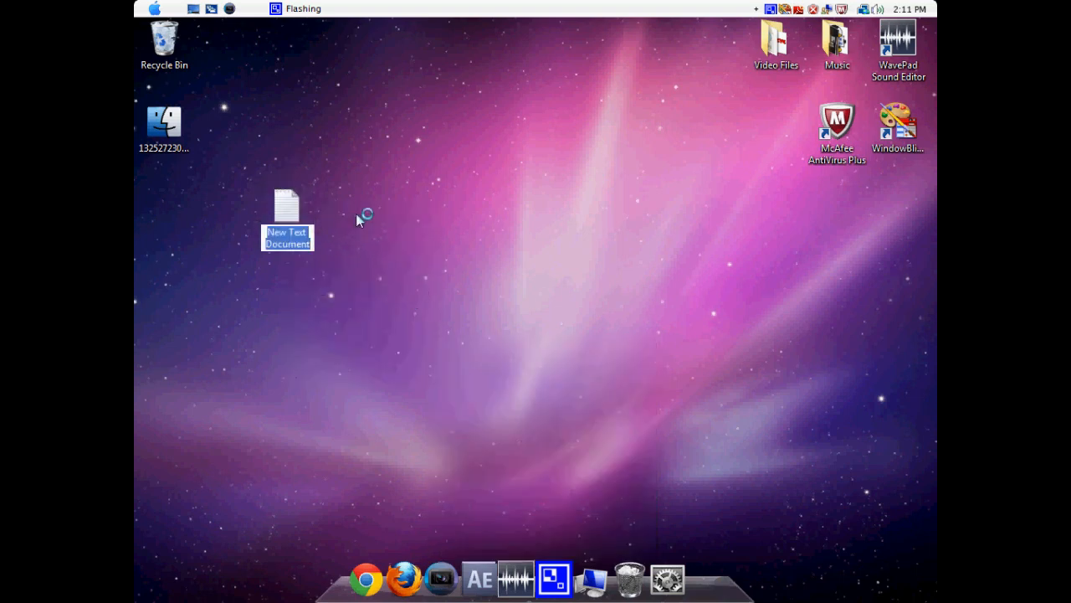
double_click(287, 205)
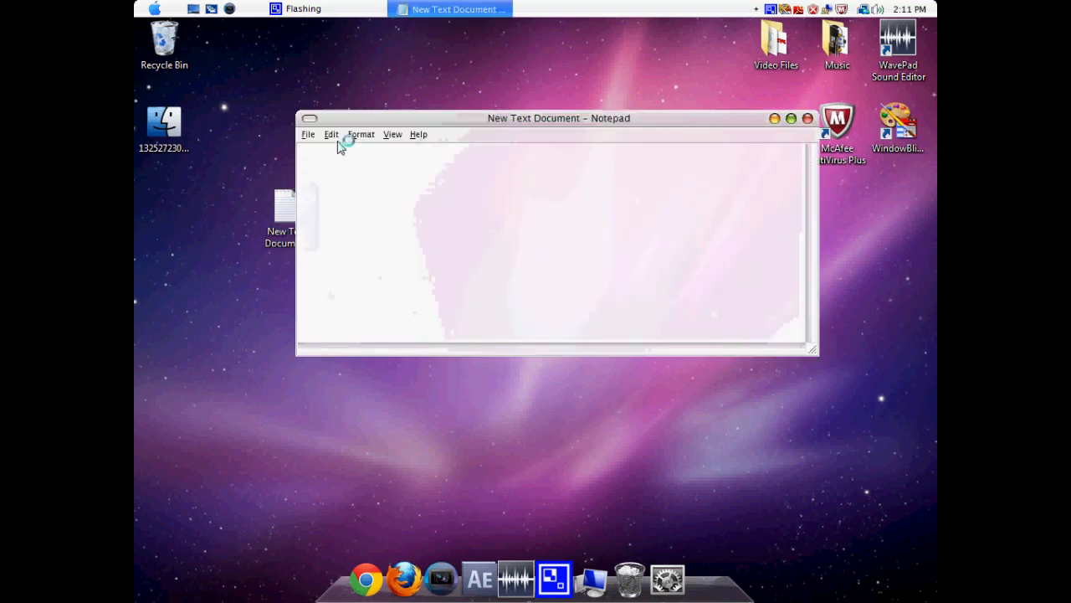
left_click(308, 134)
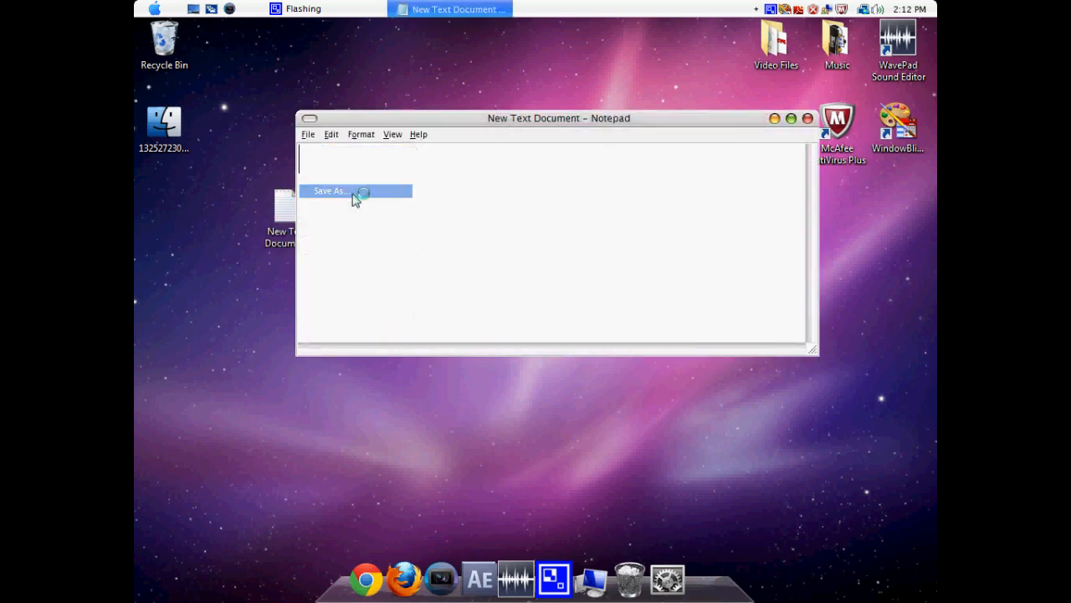
left_click(348, 191)
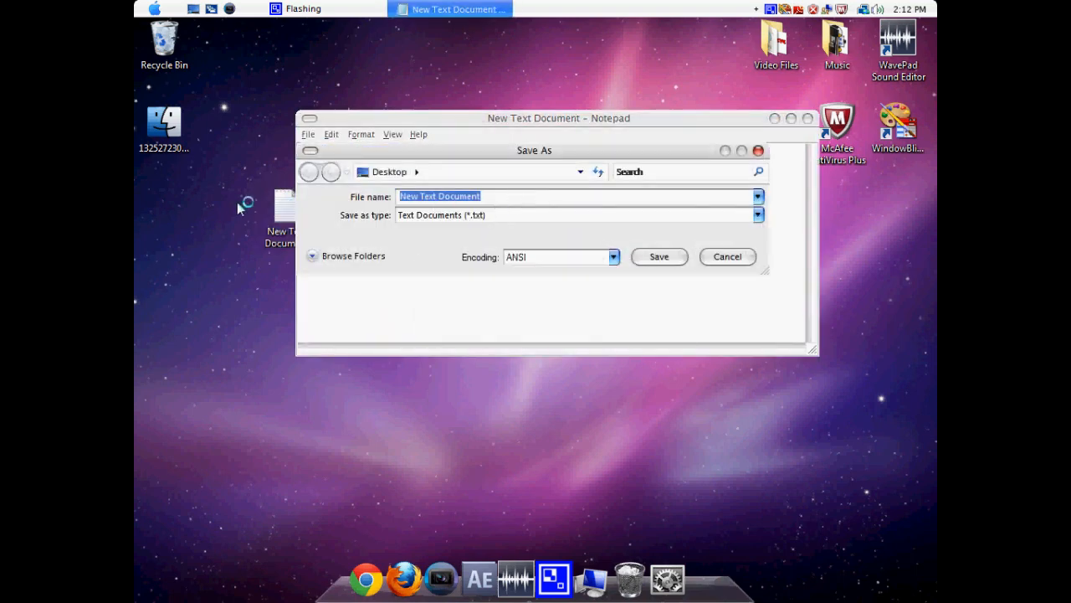
- Save the document as Finder.exe with file type All Files, then close Notepad
type("Finder.exe")
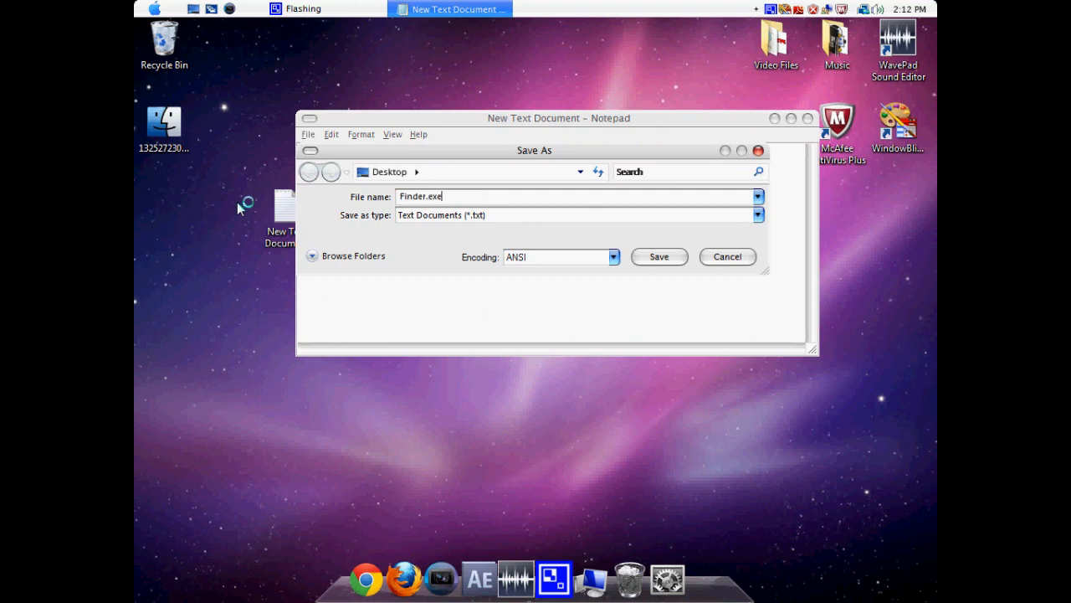
left_click(757, 214)
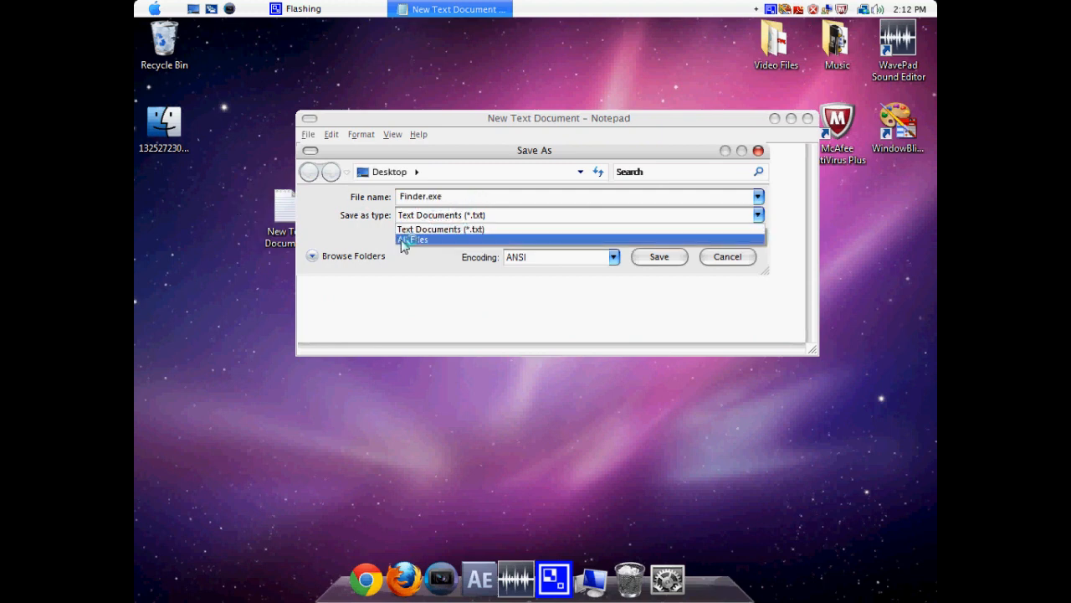
left_click(660, 256)
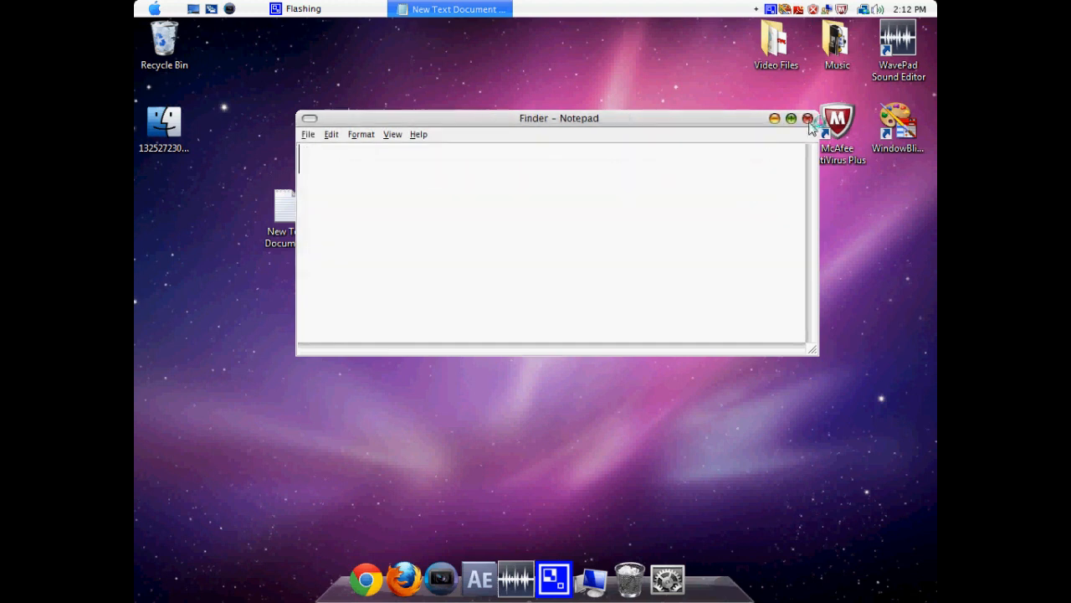
left_click(810, 117)
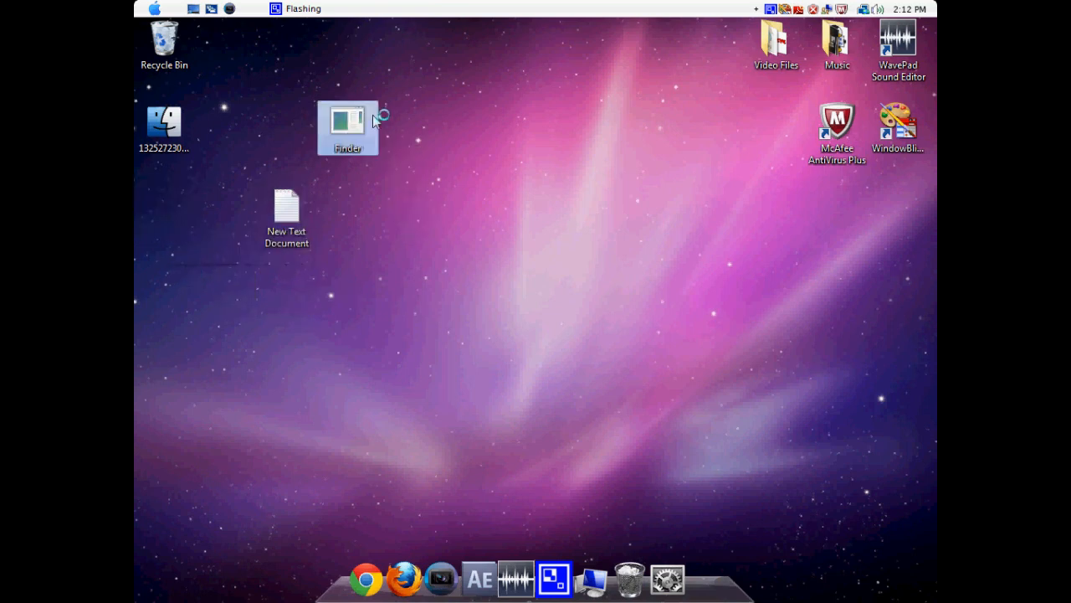
mouse_move(362, 132)
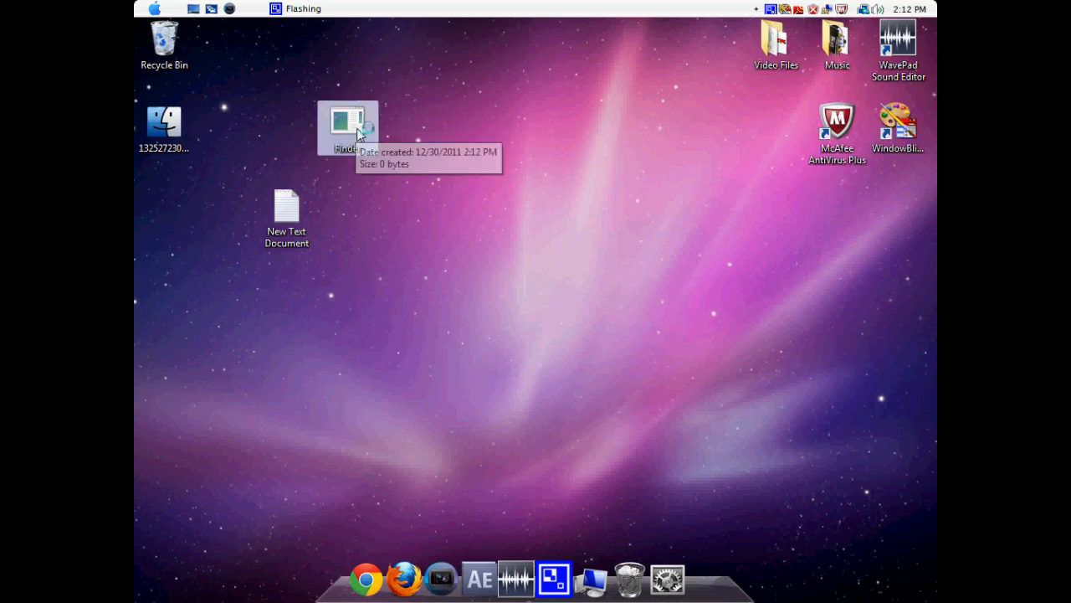
- Send the Finder file to the desktop as a shortcut
right_click(348, 126)
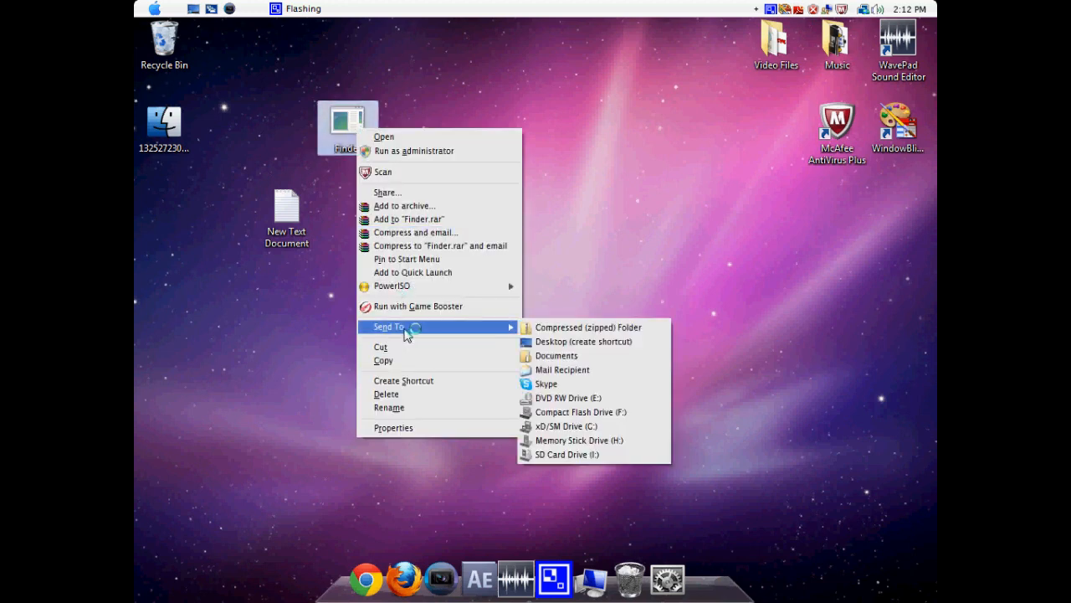
left_click(589, 342)
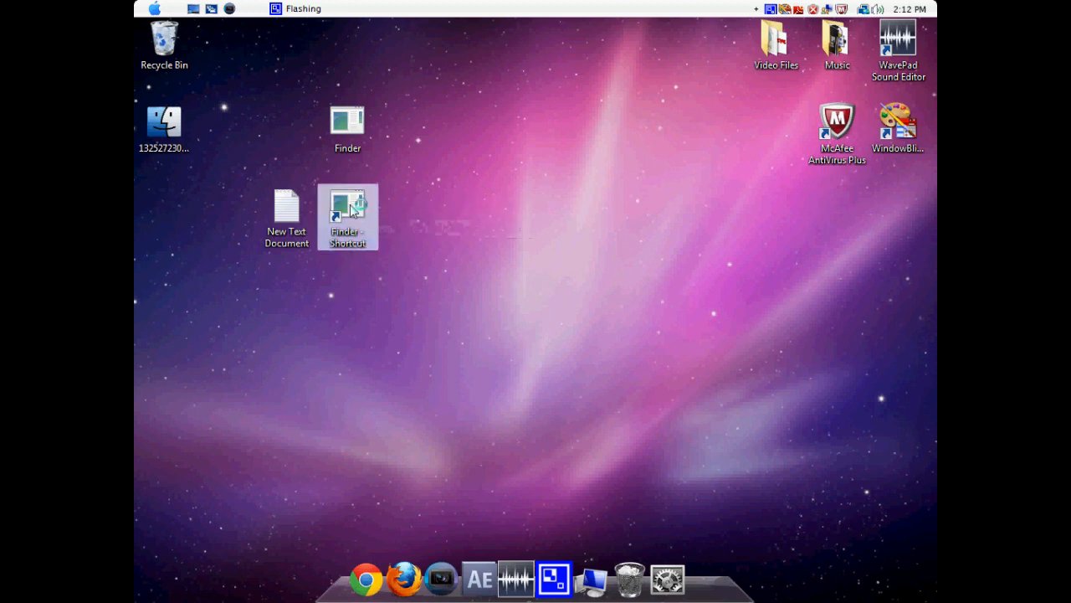
- Bring up the Finder shortcut's Properties to target it at C:\
double_click(346, 210)
type("C:\\")
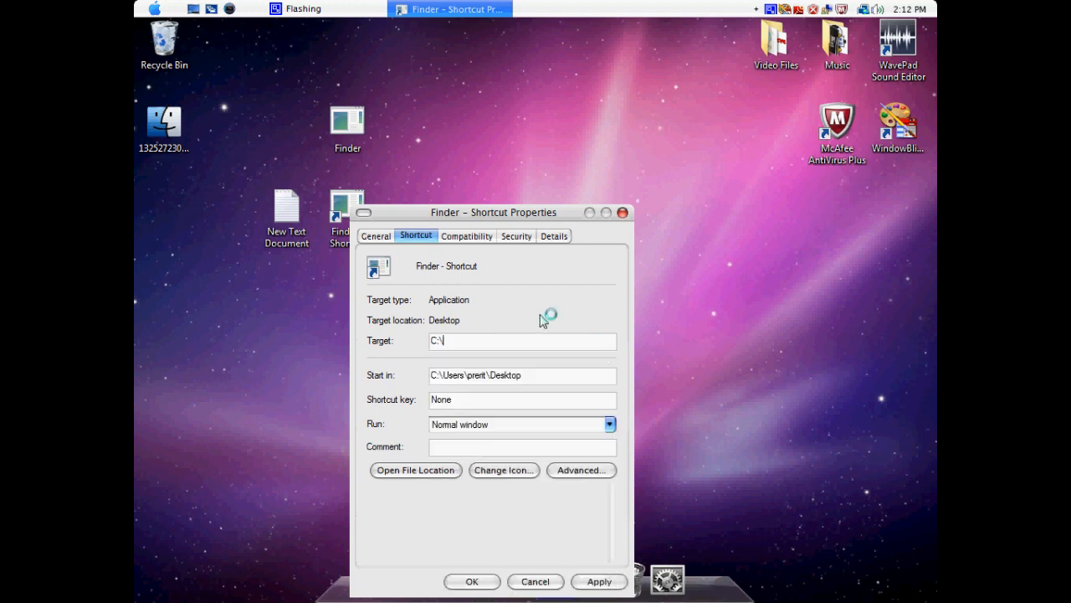
mouse_move(499, 325)
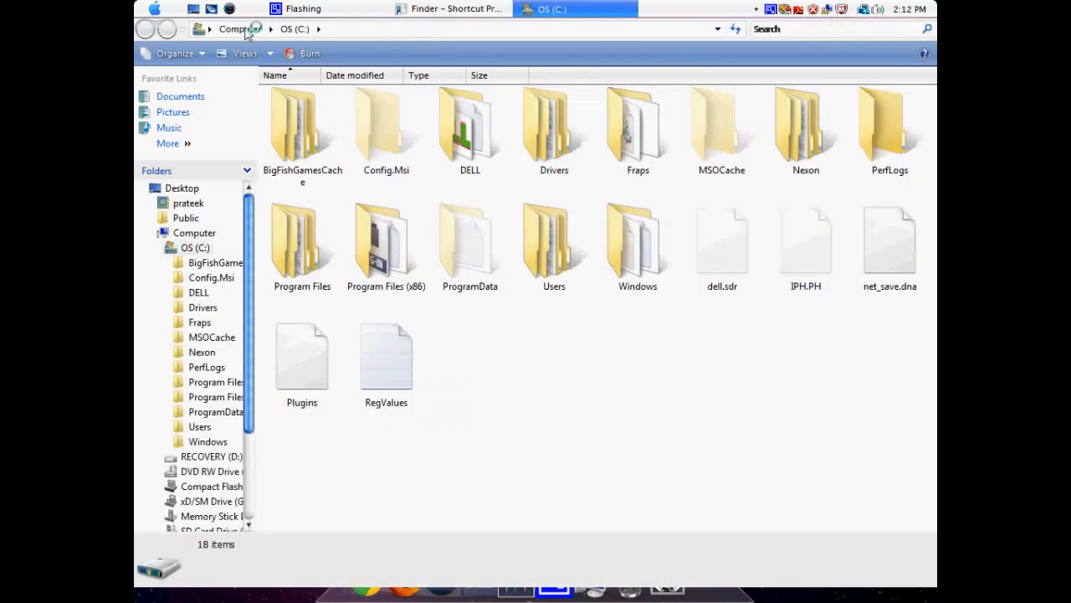
mouse_move(228, 30)
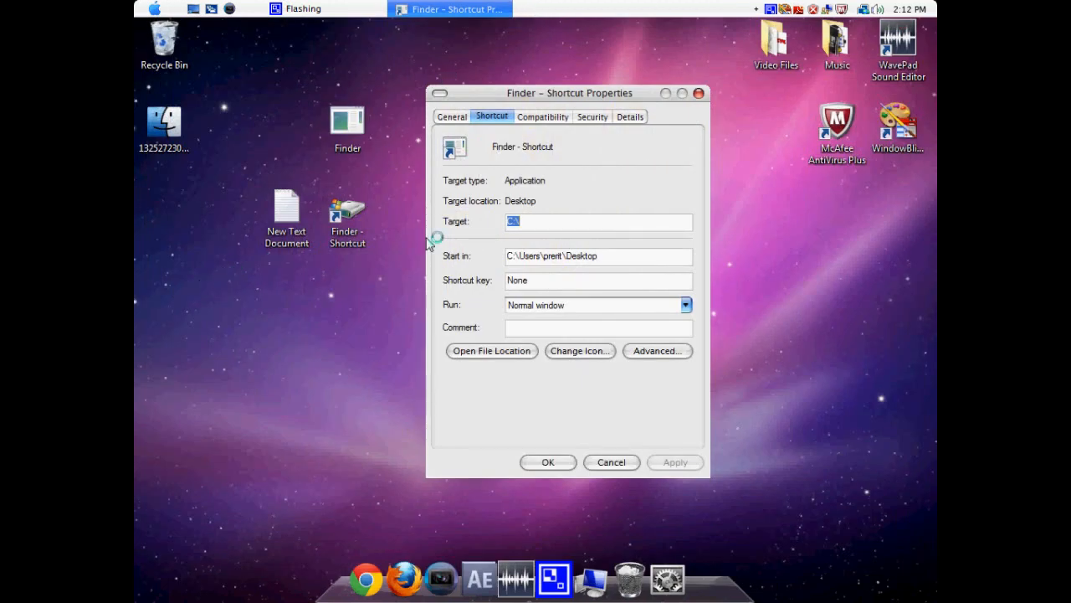
mouse_move(417, 238)
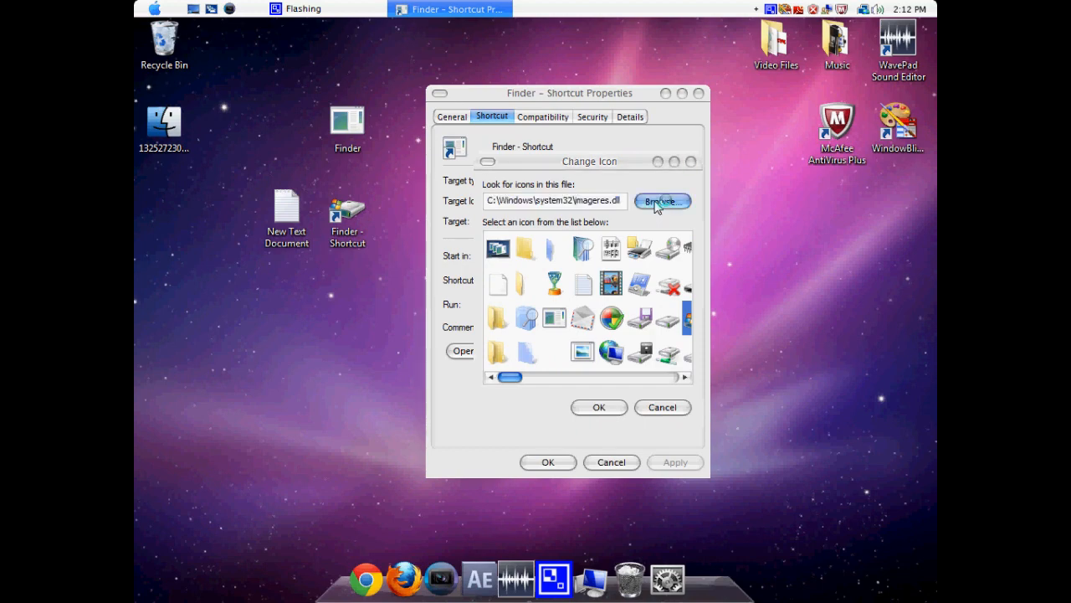
left_click(661, 200)
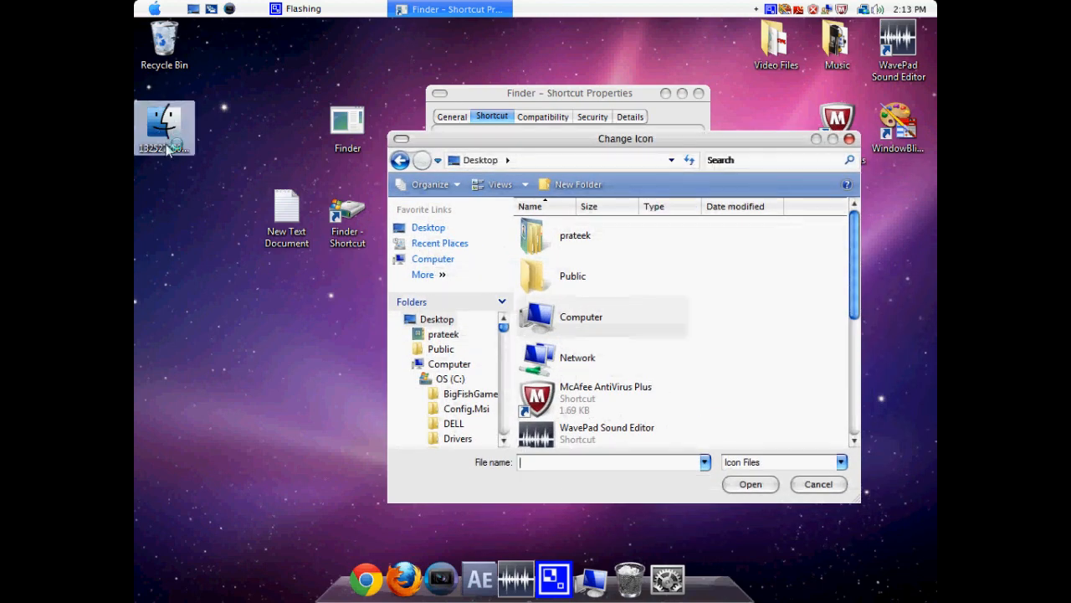
scroll("down", 3)
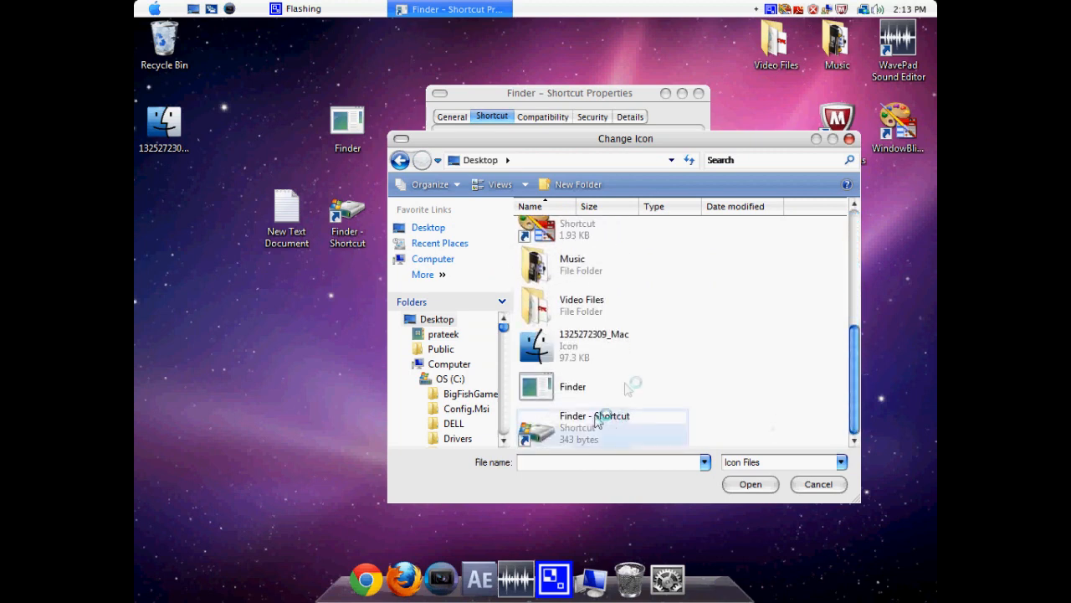
left_click(750, 483)
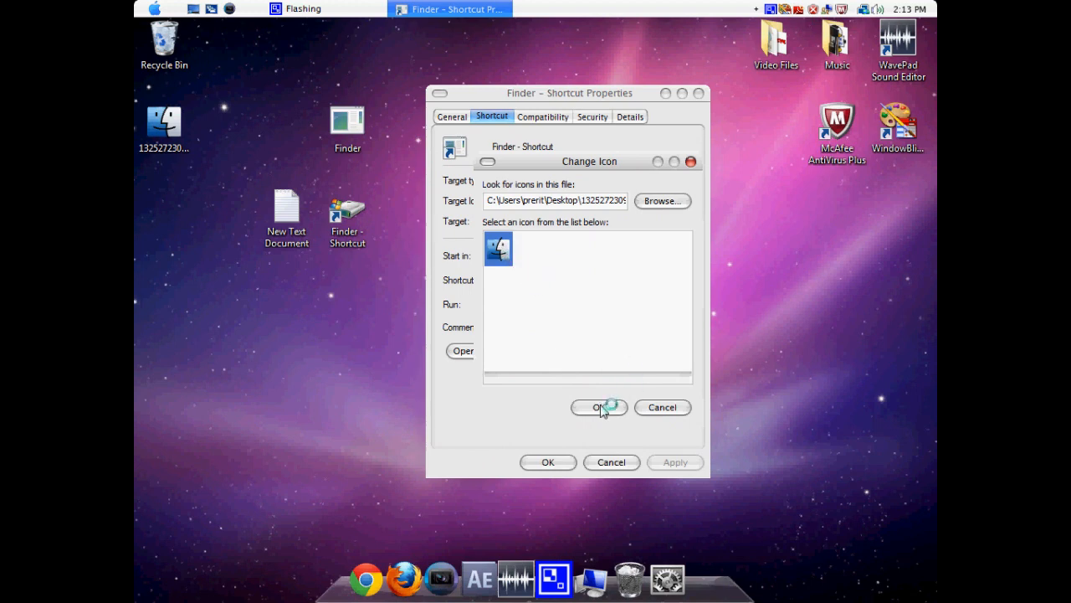
left_click(596, 406)
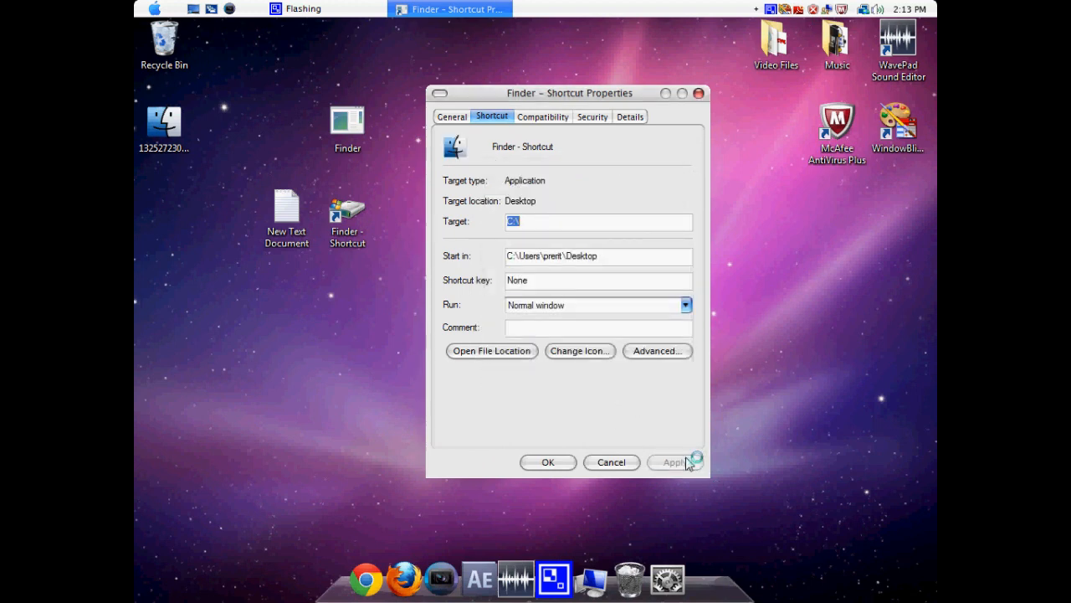
left_click(547, 462)
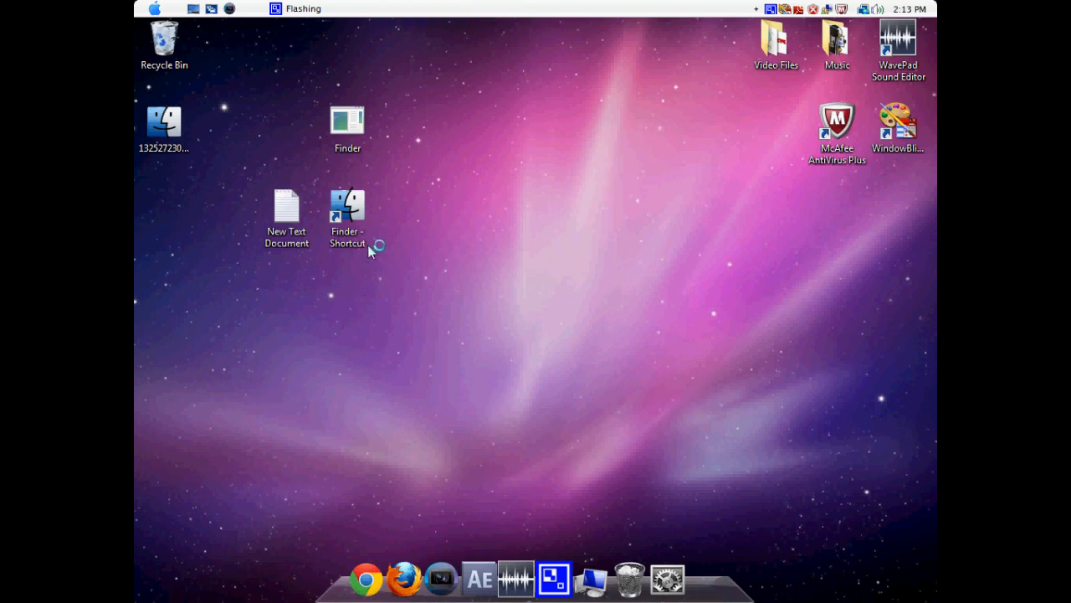
- Move the icon file, Finder file and text document into a Finder Elements folder and rename the shortcut Finder
double_click(345, 208)
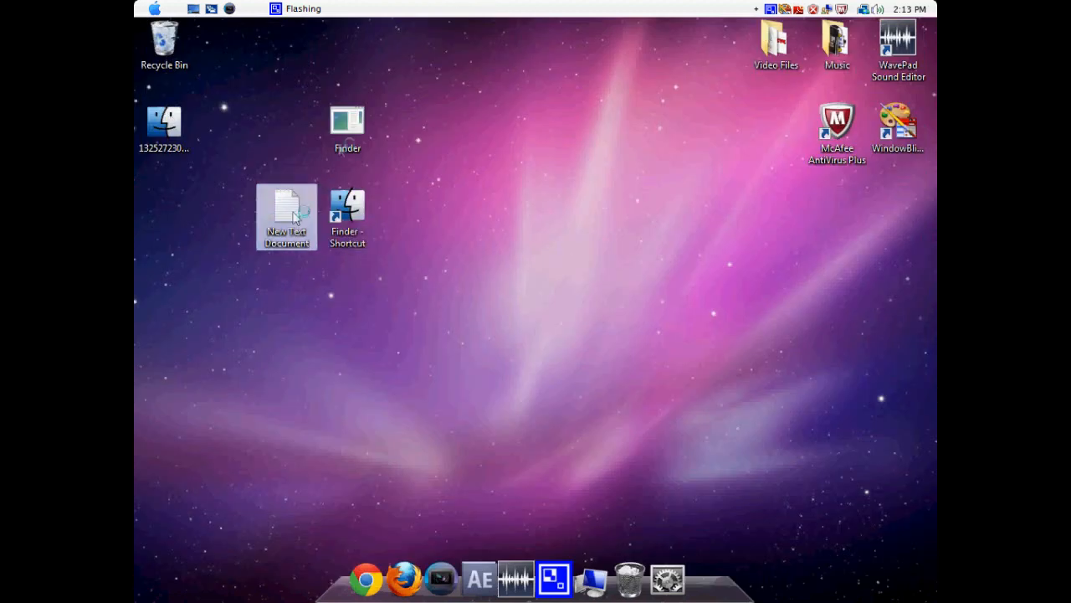
right_click(347, 209)
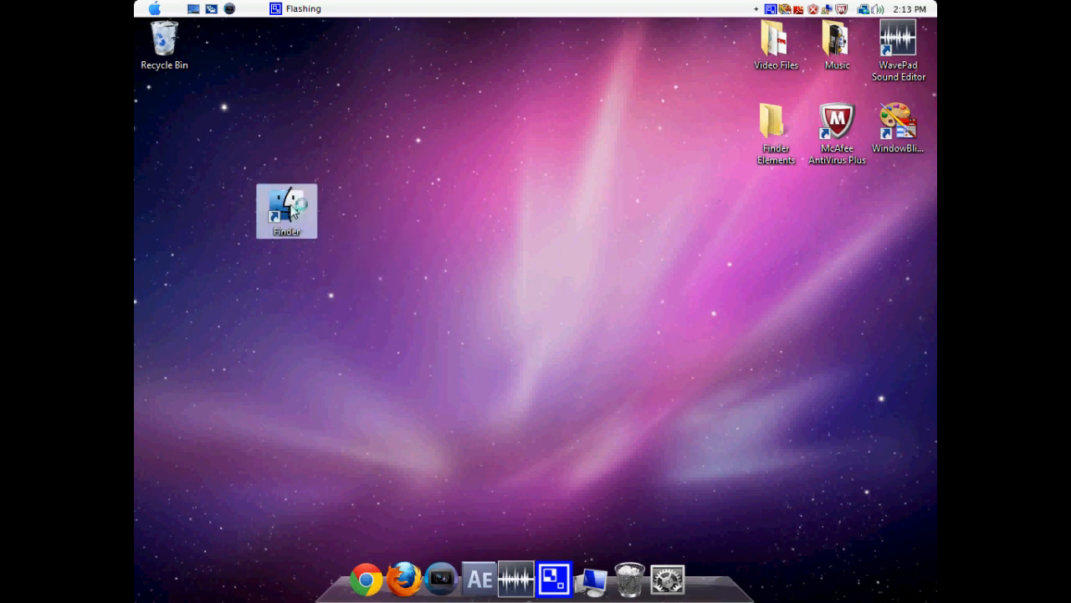
double_click(286, 211)
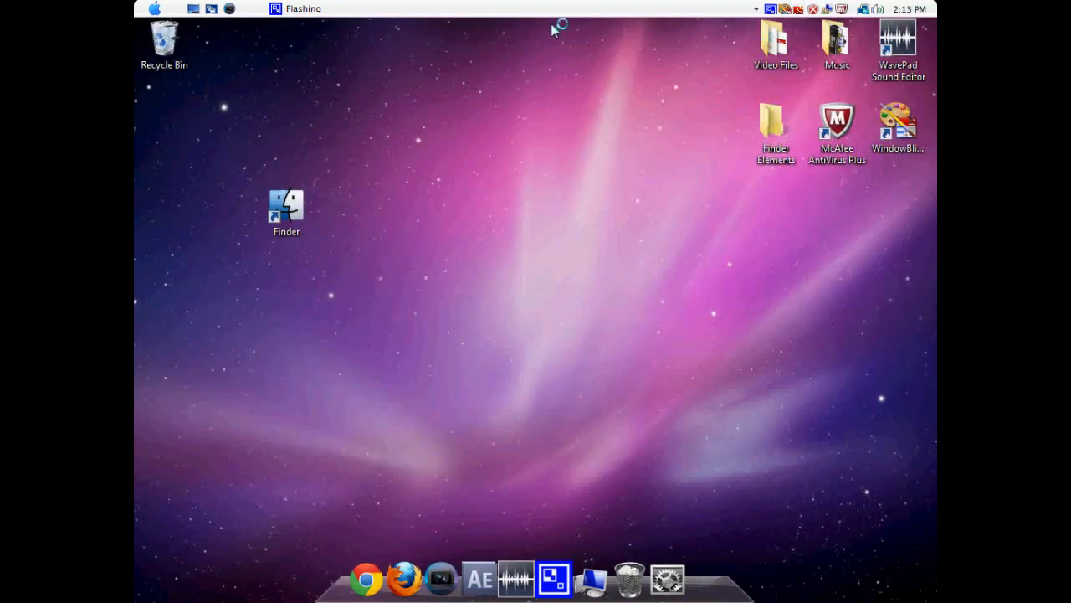
mouse_move(636, 24)
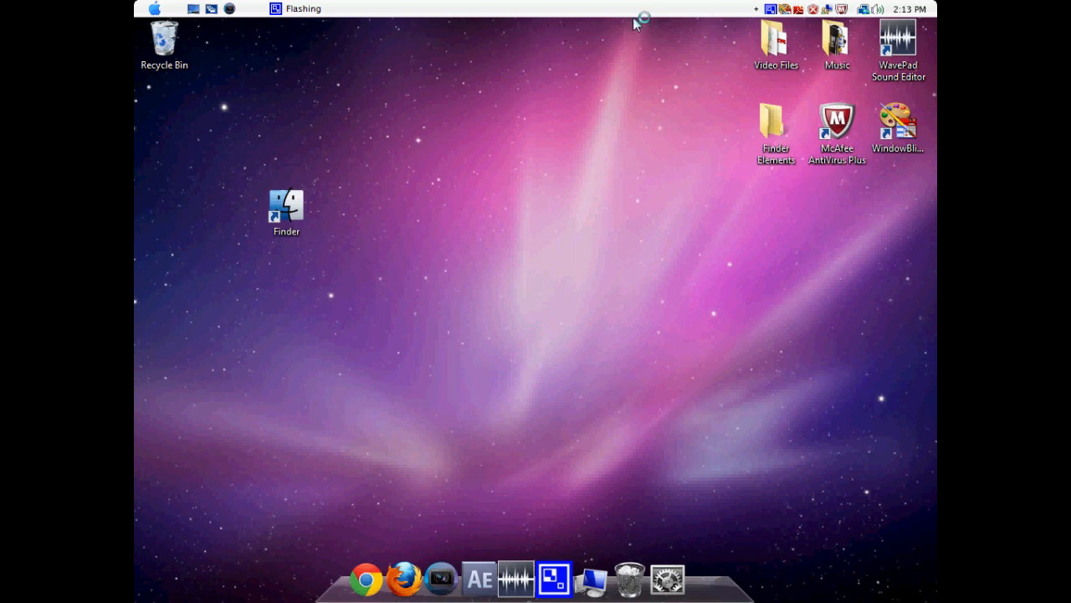